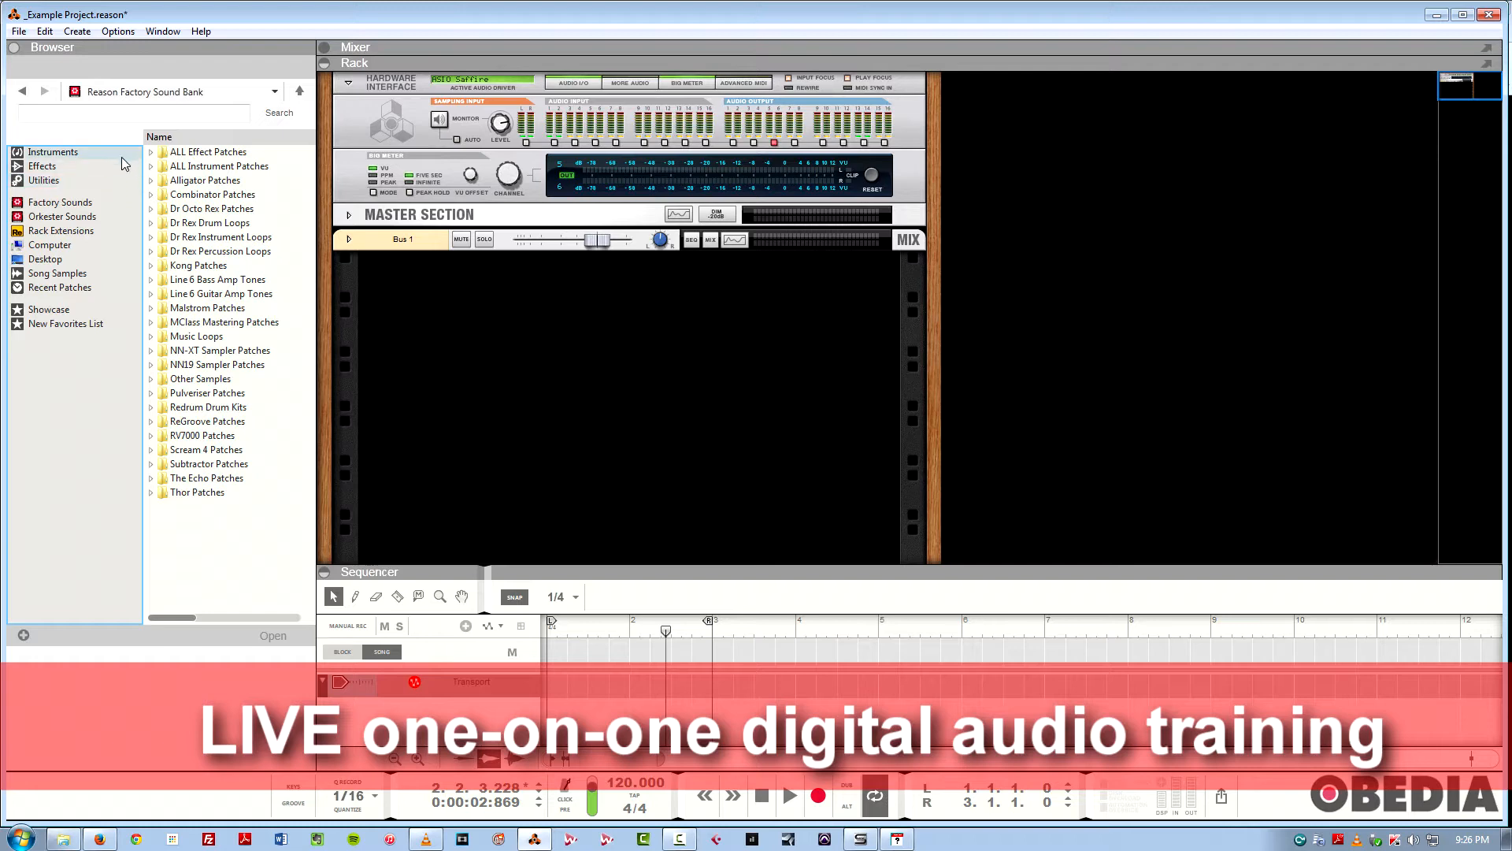
- Browse the Instruments, Utilities, Factory Sounds, Orkester, Computer and Rack Extensions categories, returning to Instruments
{"action": "left_click", "coordinate": [53, 151]}
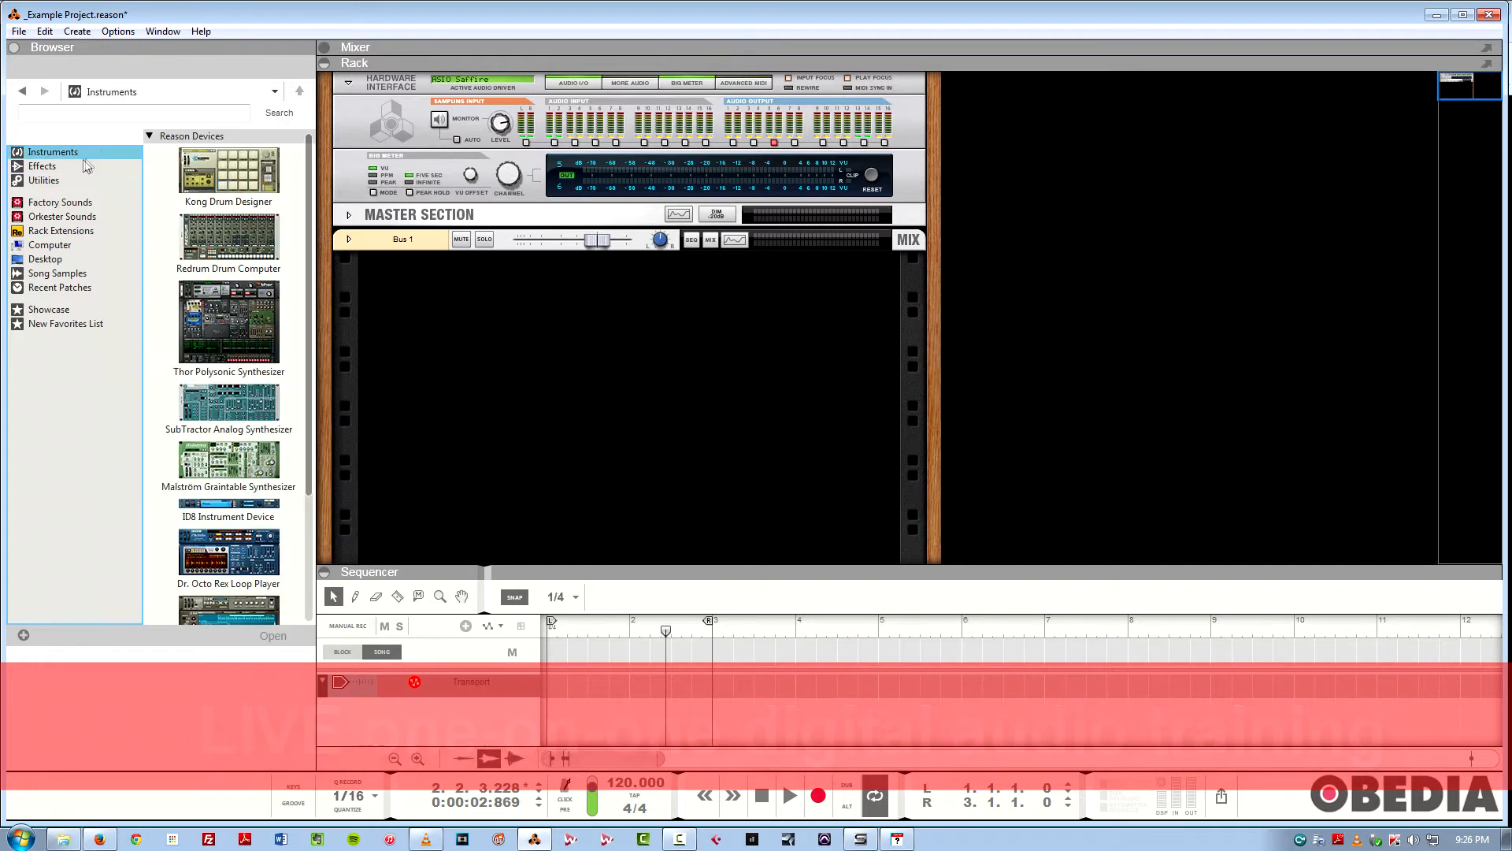
{"action": "left_click", "coordinate": [44, 180]}
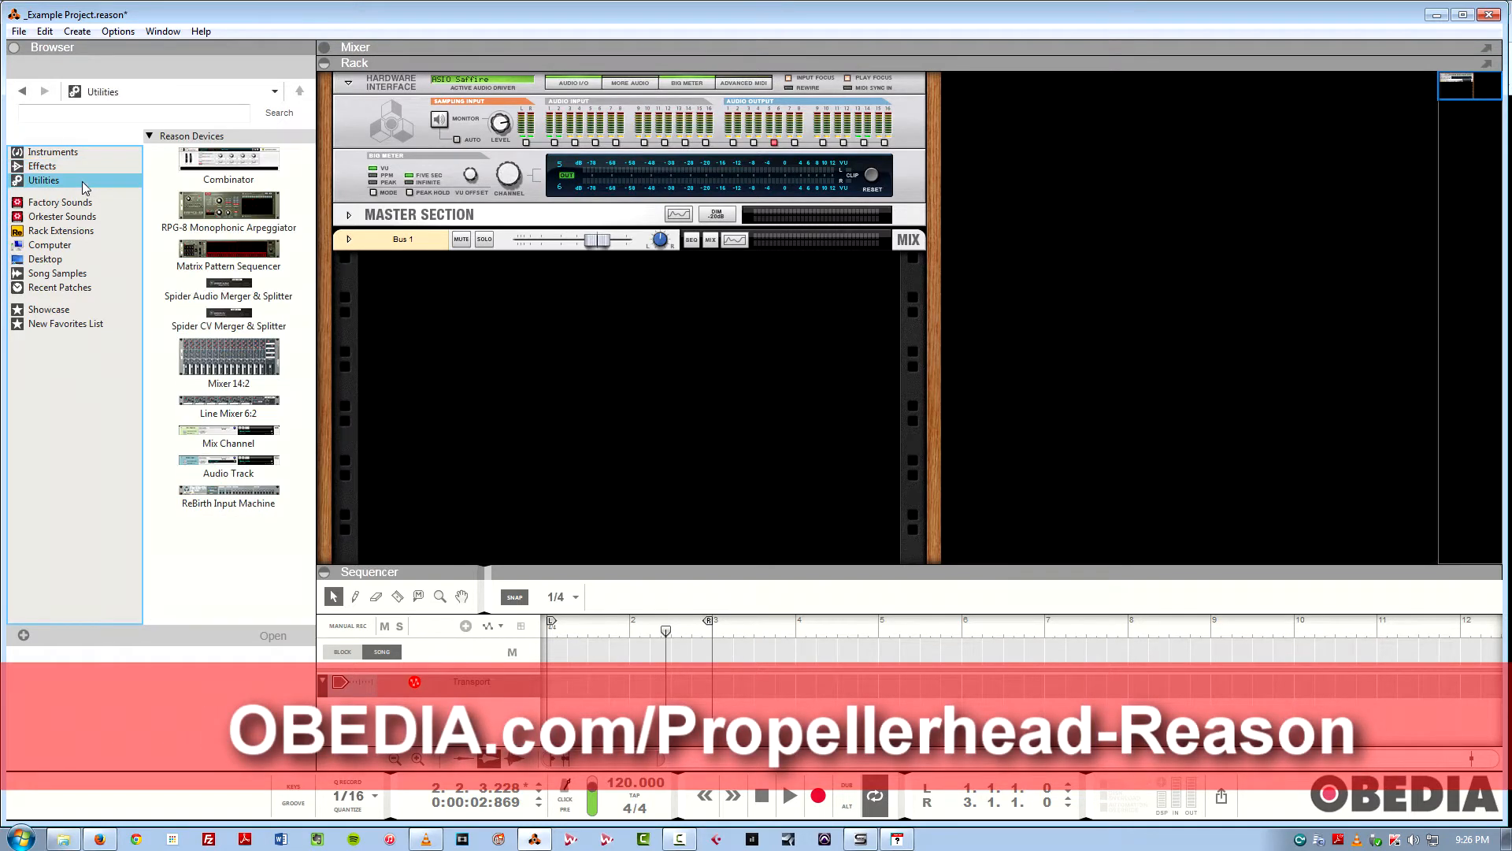
{"action": "left_click", "coordinate": [61, 201]}
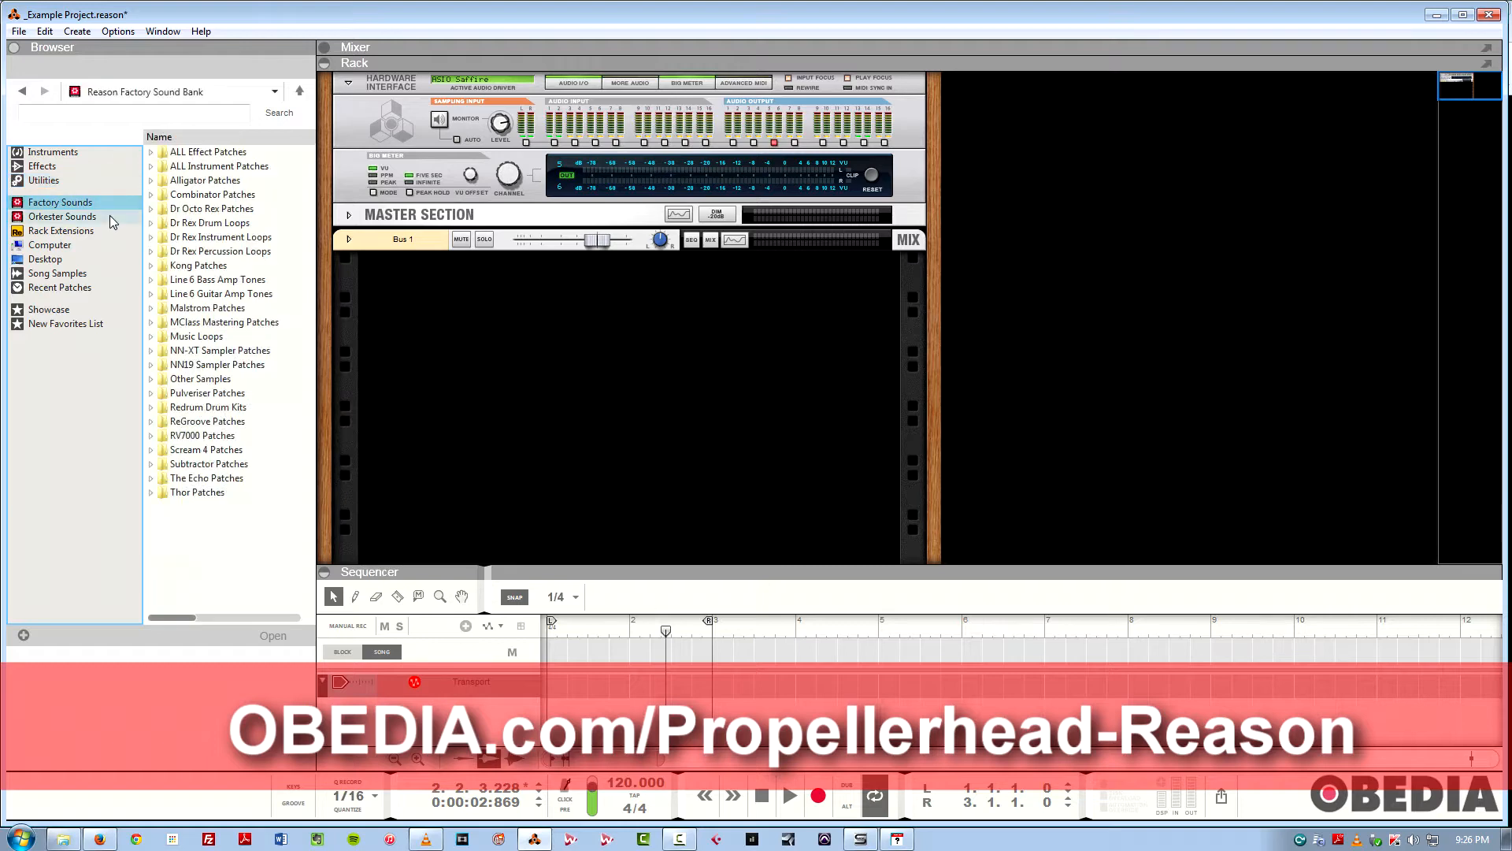
{"action": "left_click", "coordinate": [61, 216]}
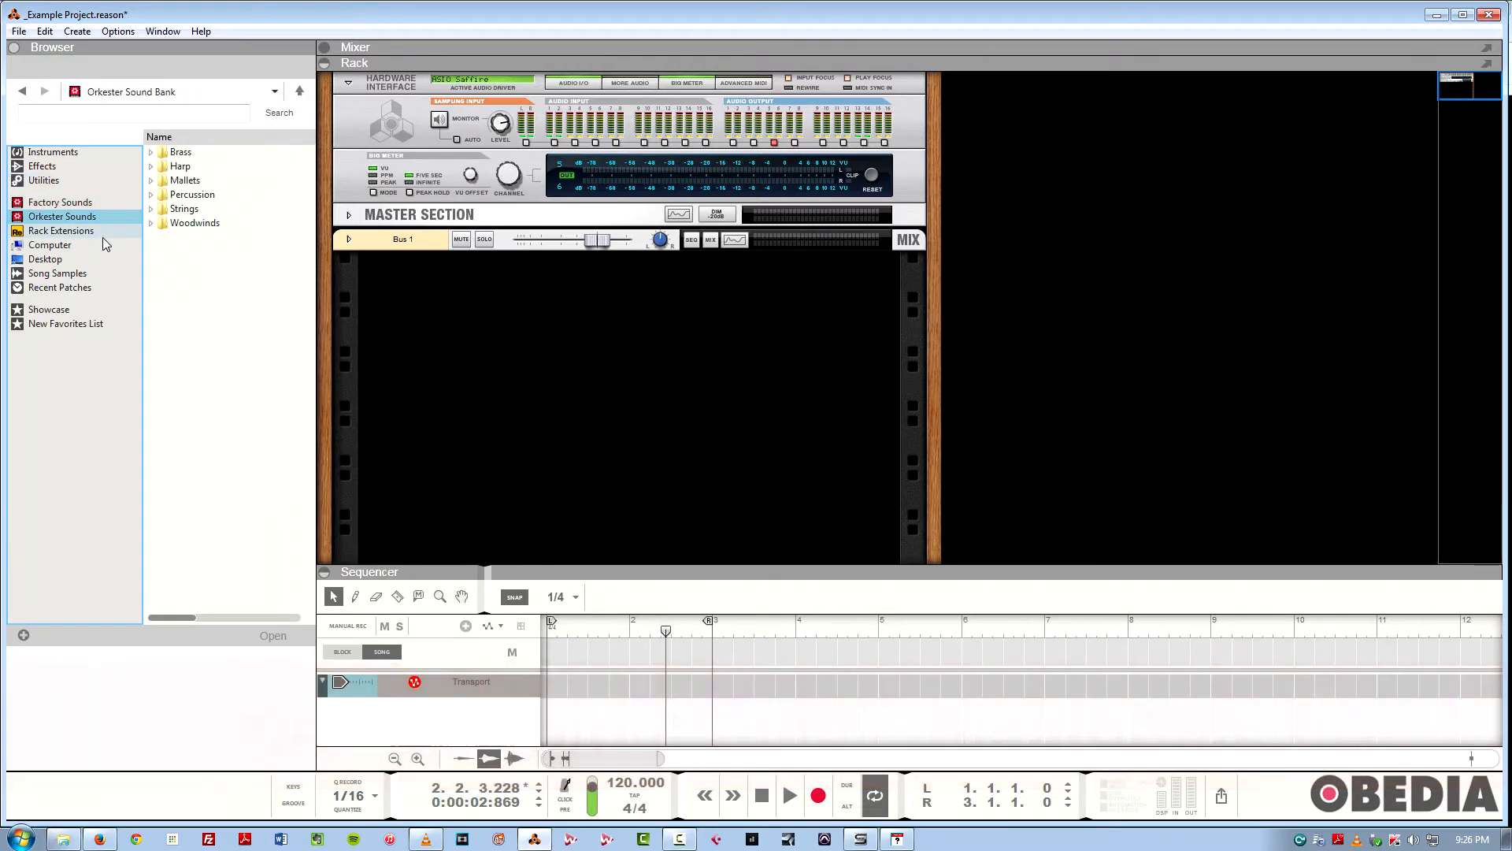
{"action": "left_click", "coordinate": [51, 244]}
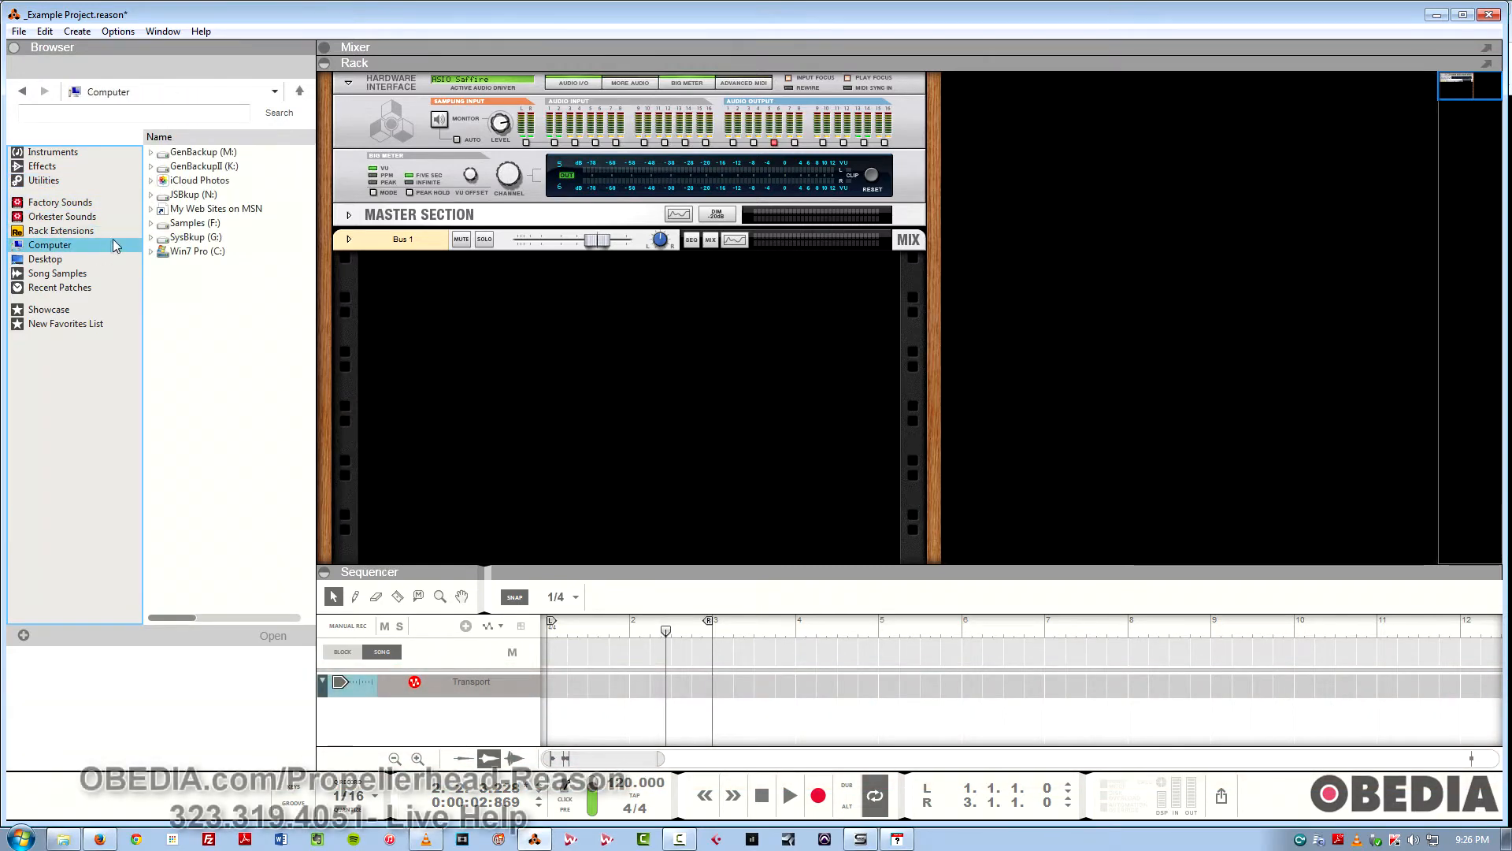
{"action": "left_click", "coordinate": [60, 230]}
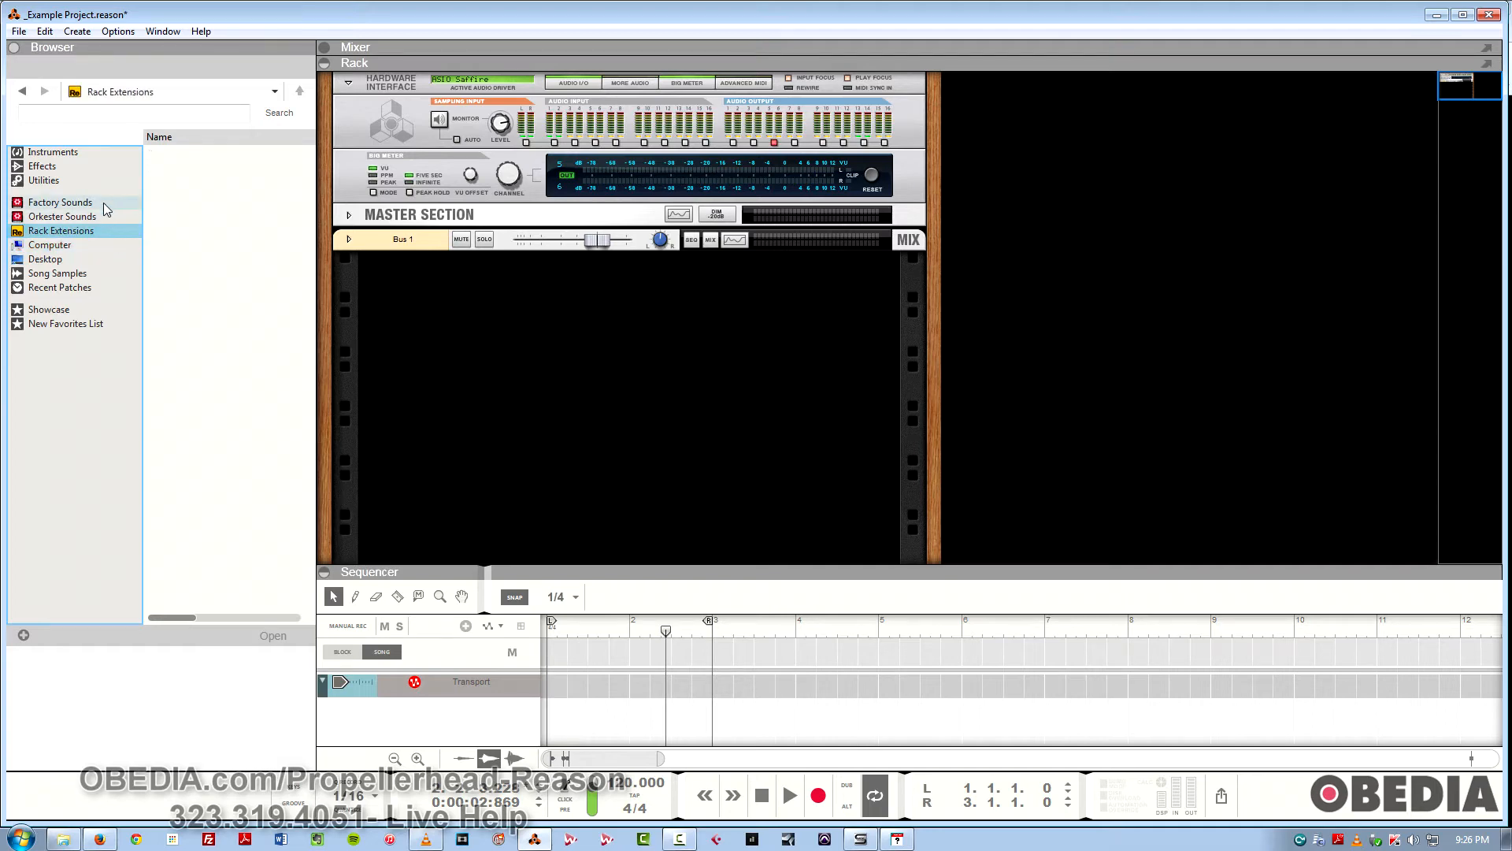
{"action": "left_click", "coordinate": [60, 202]}
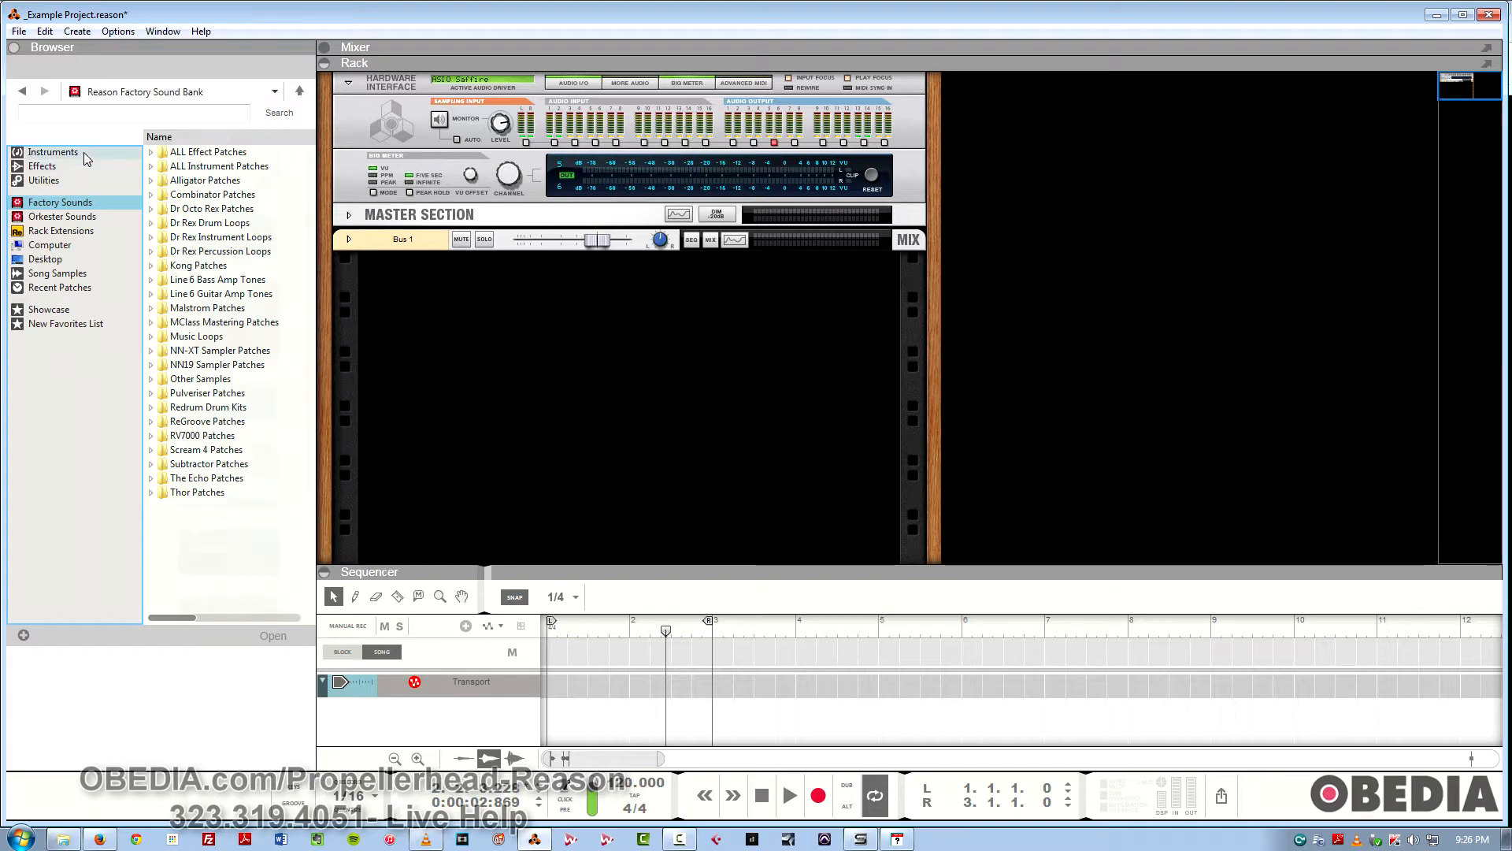
{"action": "left_click", "coordinate": [53, 151]}
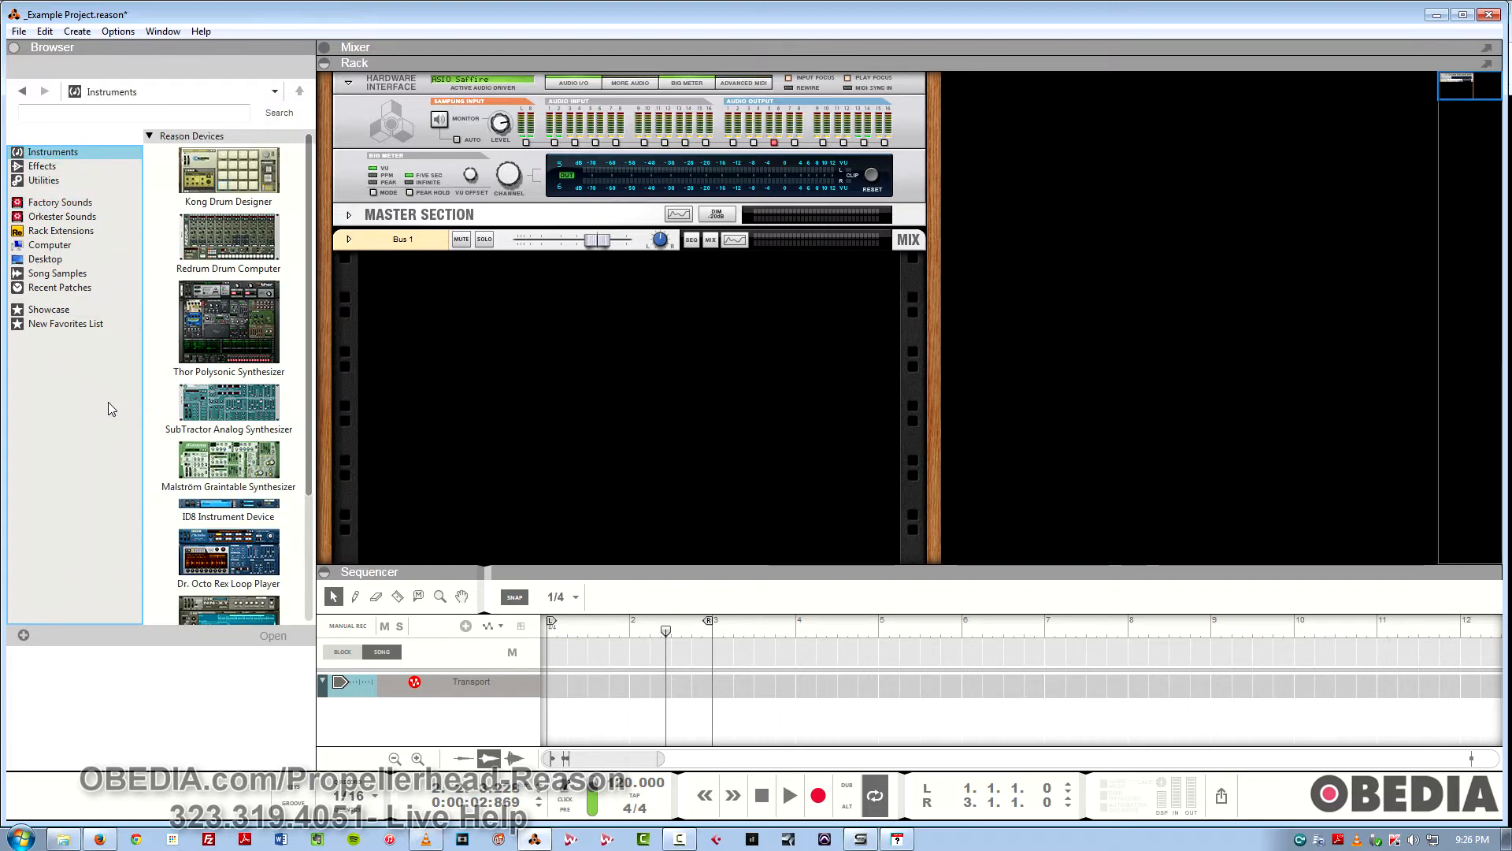
{"action": "mouse_move", "coordinate": [121, 396]}
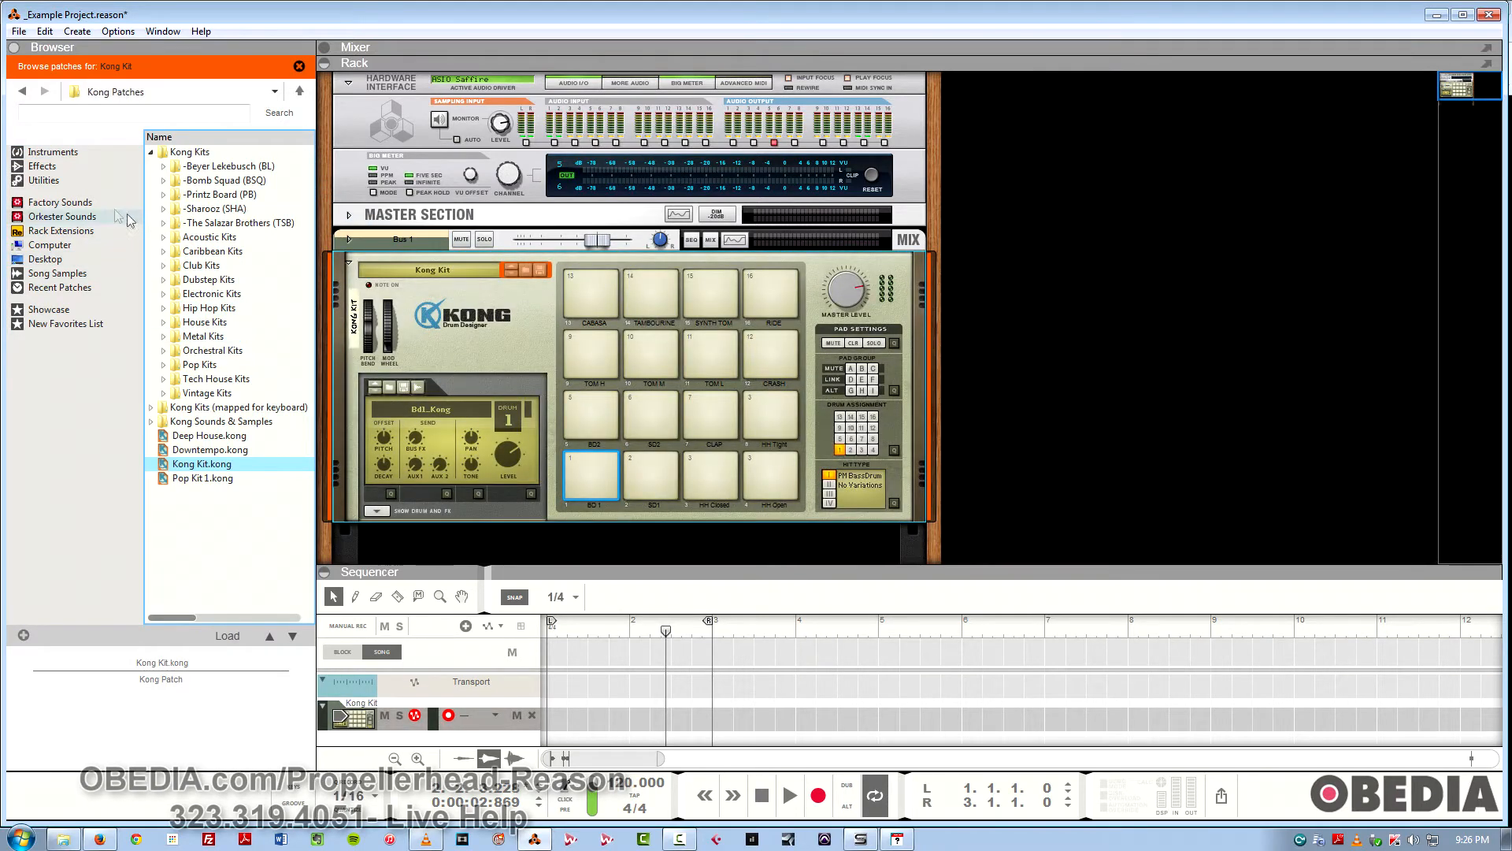
- Load the Deep House.kong kit from Factory Sounds > Kong Patches into the Kong
{"action": "left_click", "coordinate": [60, 202]}
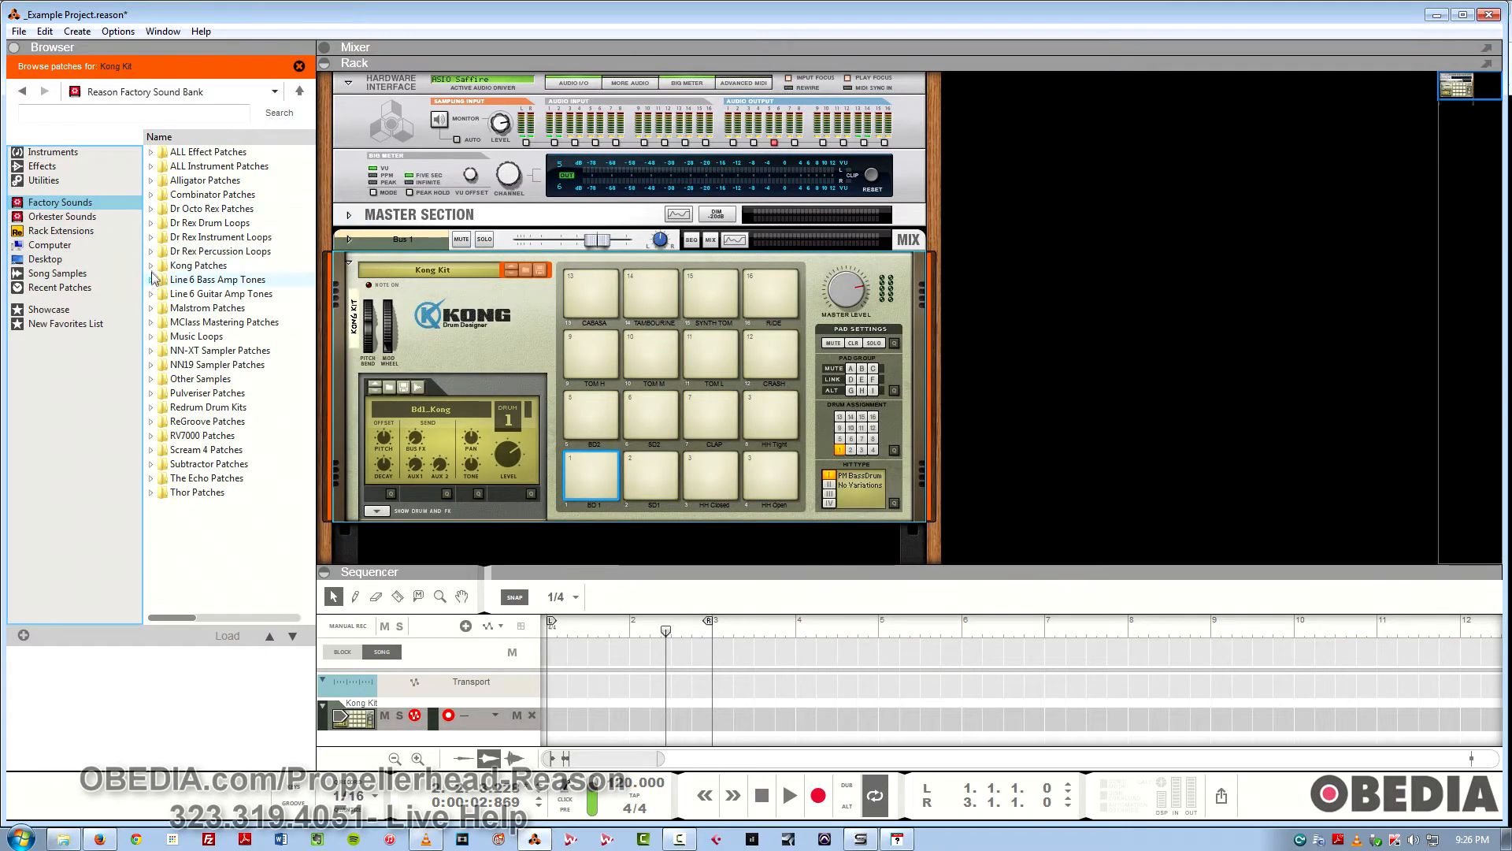
{"action": "left_click", "coordinate": [151, 266]}
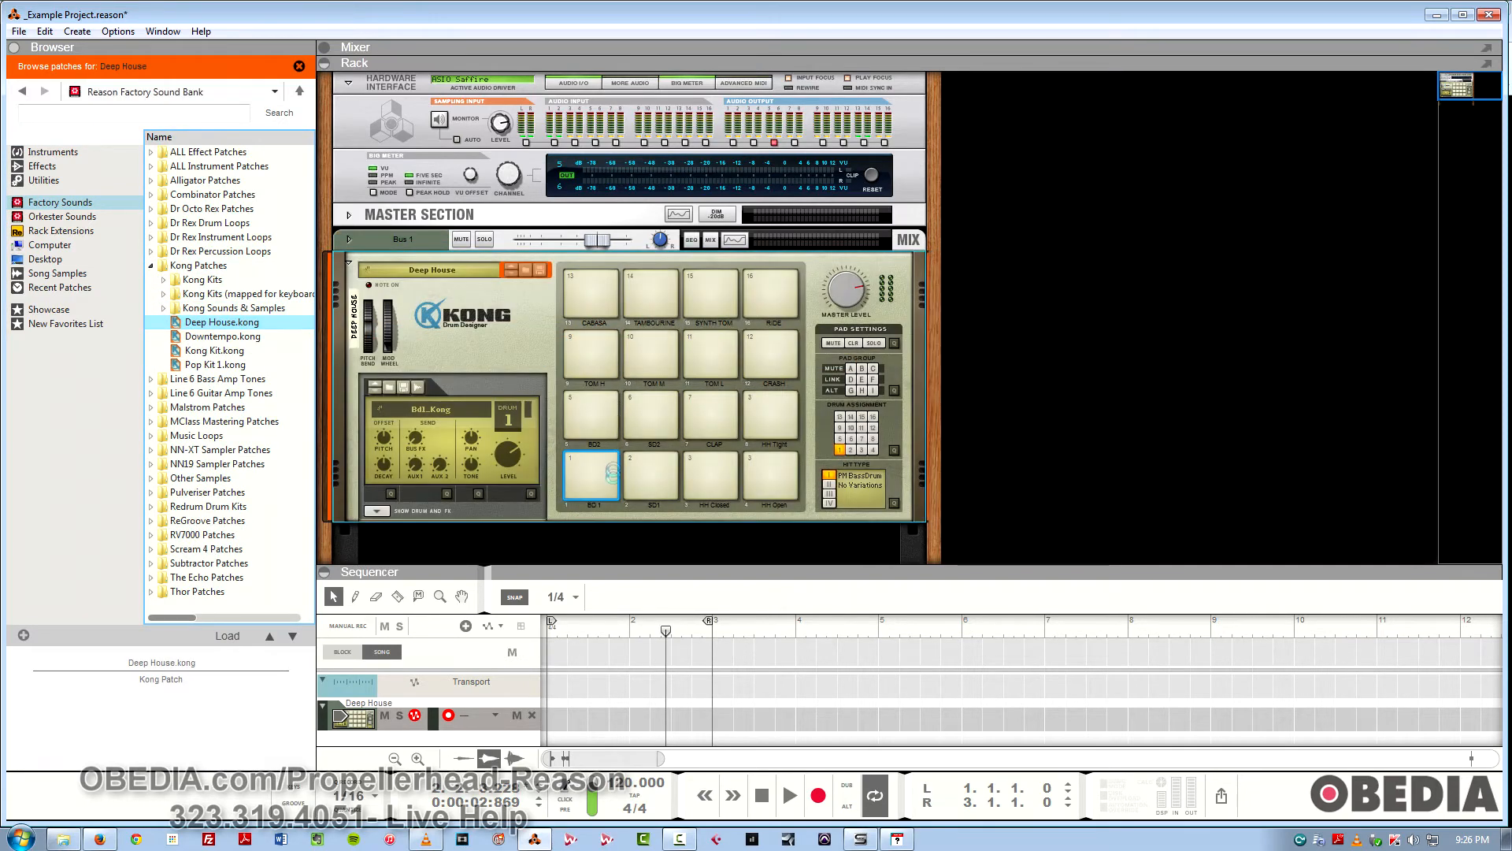
{"action": "left_click", "coordinate": [650, 473]}
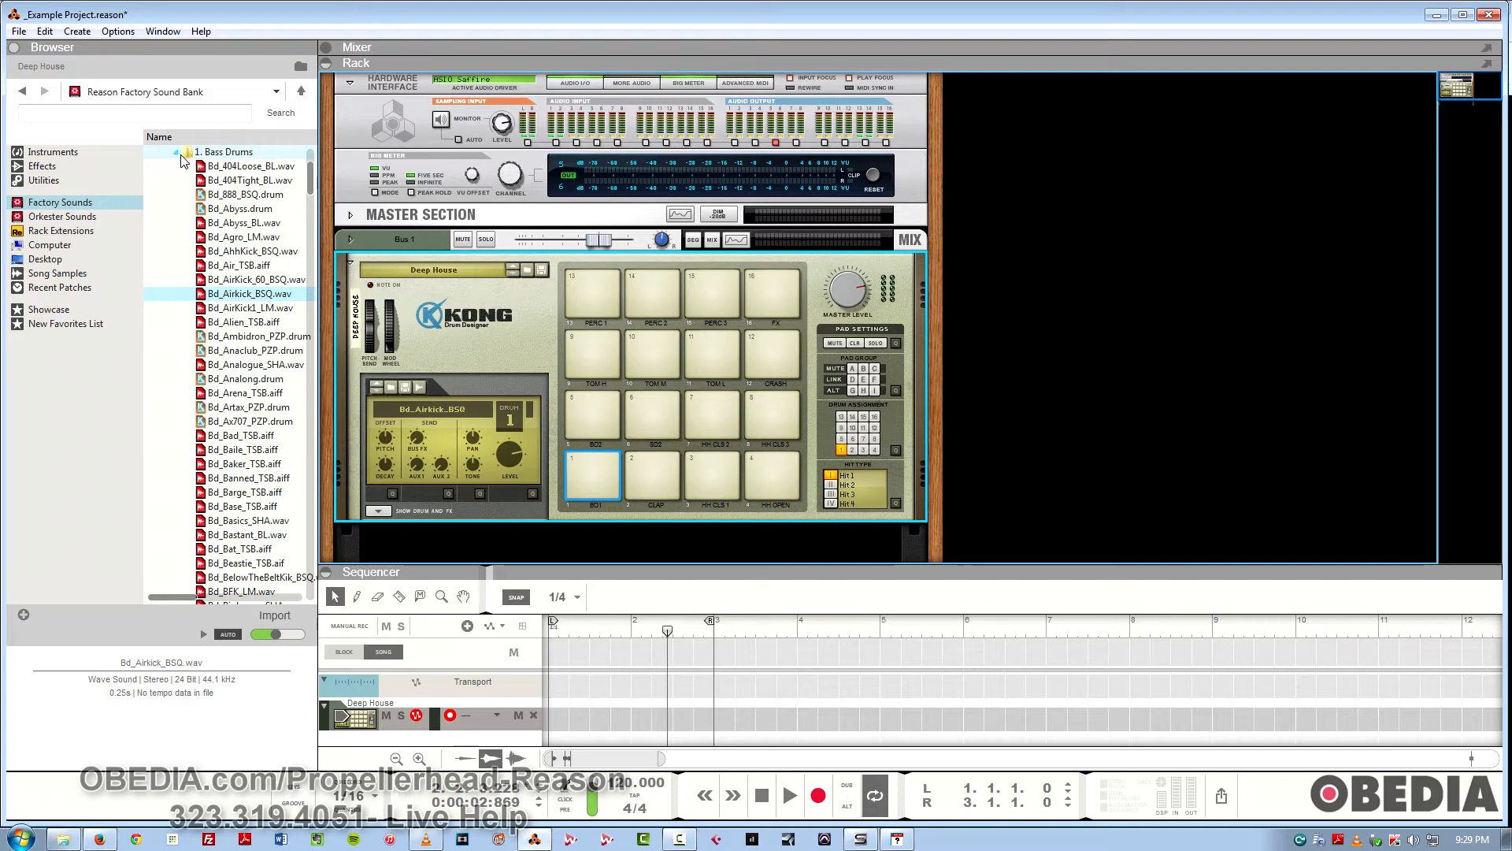
- Show the Effects device list in the Browser sidebar
{"action": "left_click", "coordinate": [42, 165]}
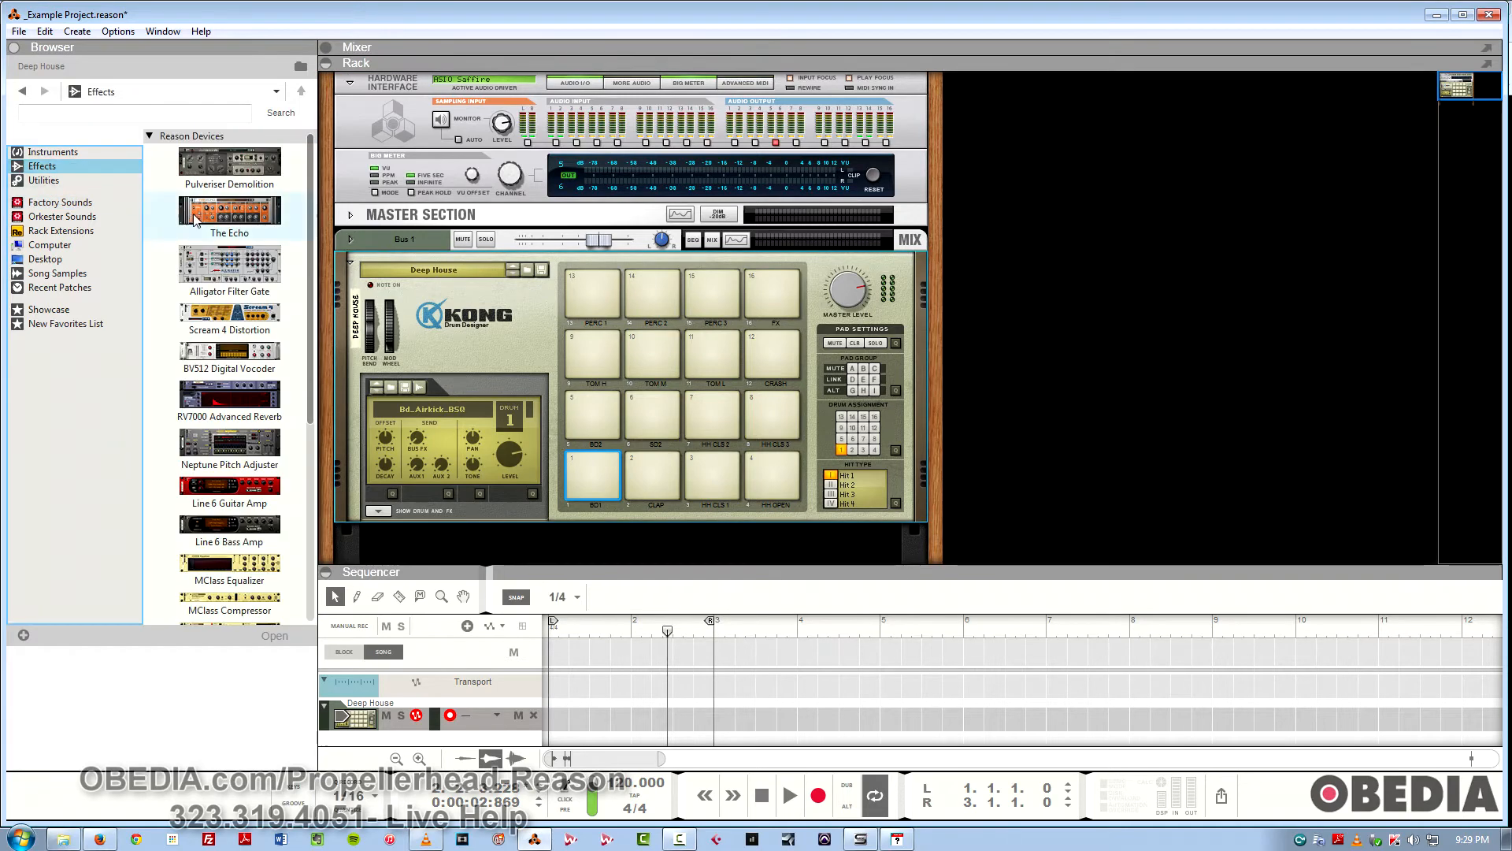